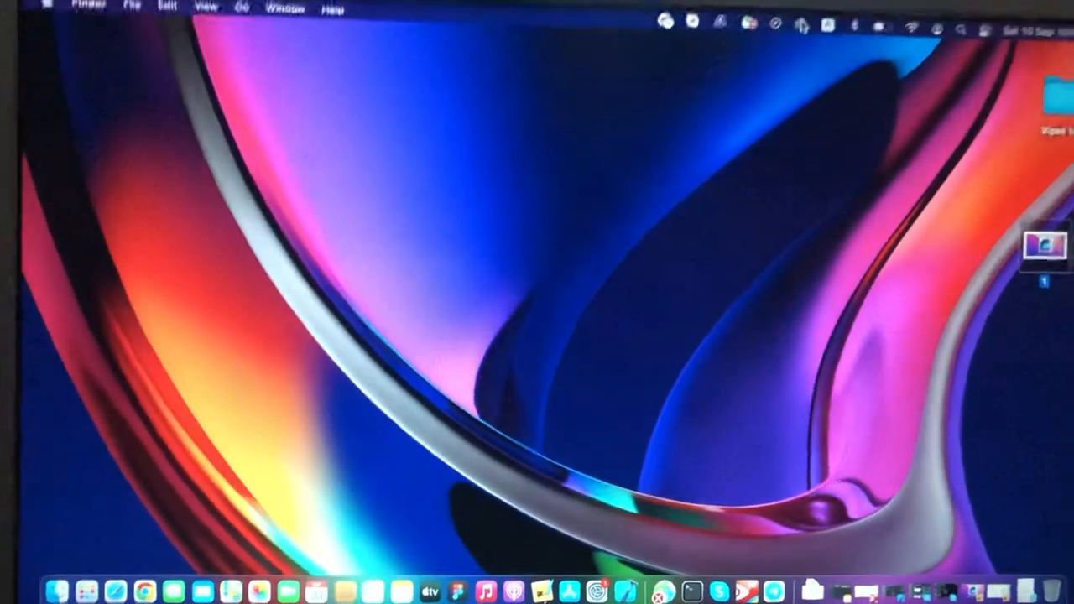
Launch System Preferences from the Apple menu on the desktop.
left_click(777, 51)
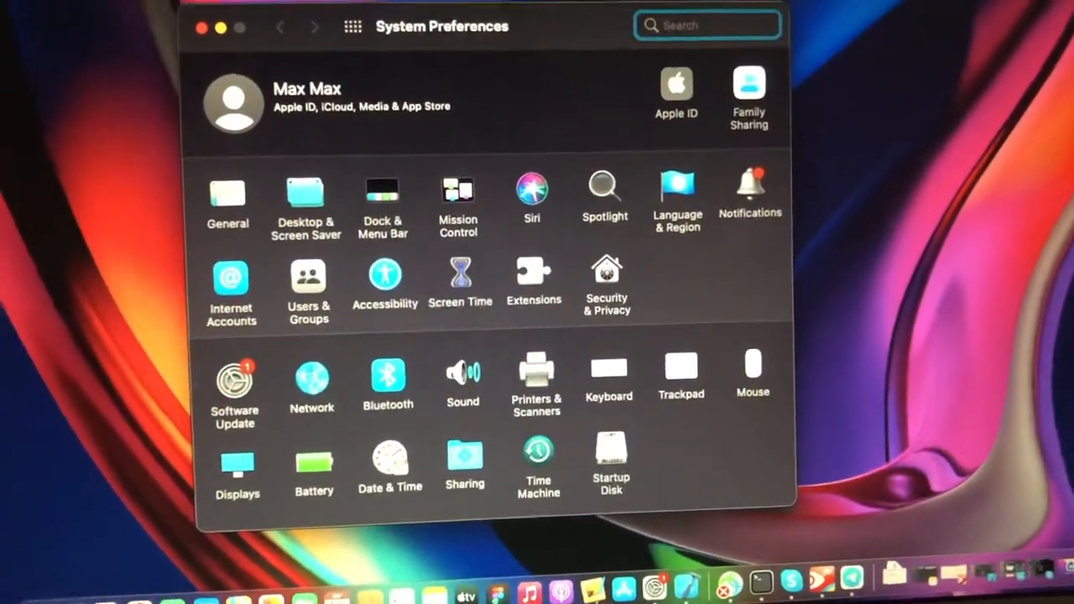
Search 'airdrop' and show the Dock & Menu Bar AirDrop settings with Show in Menu Bar checked.
type("al")
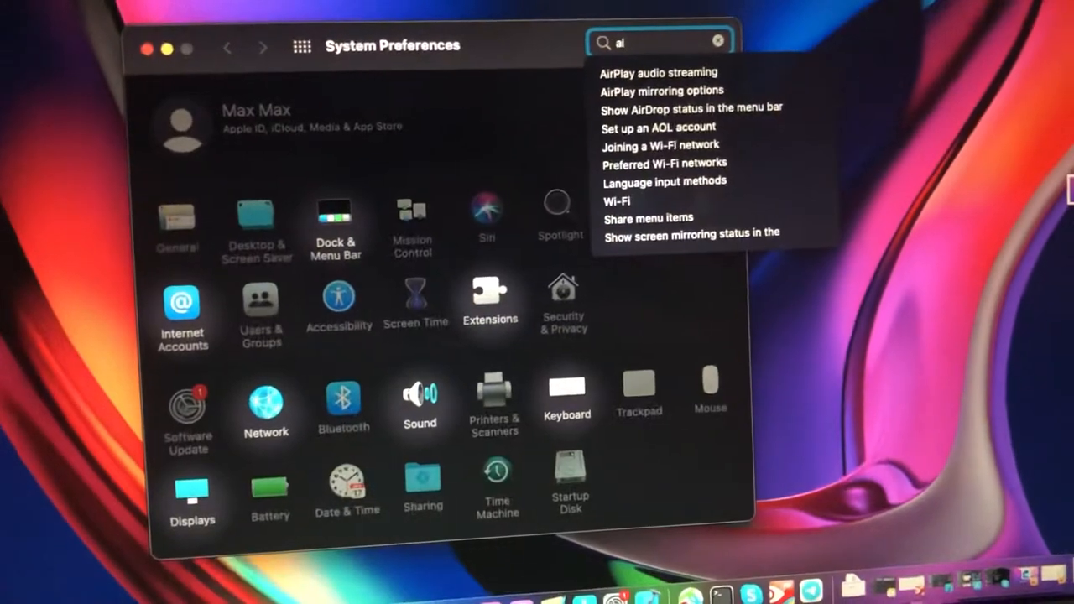
type("irdr")
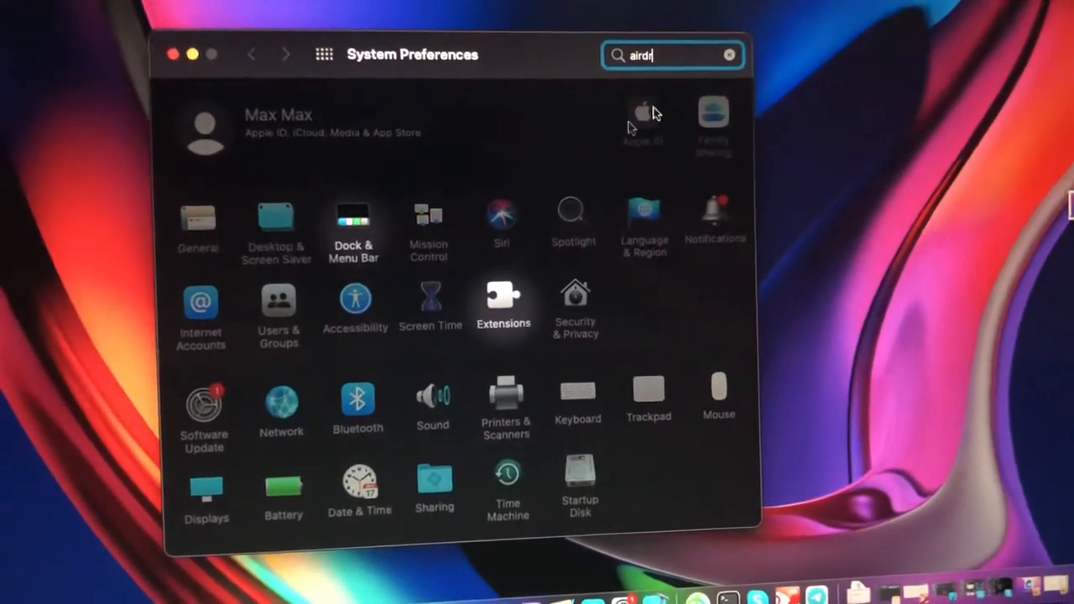
left_click(353, 227)
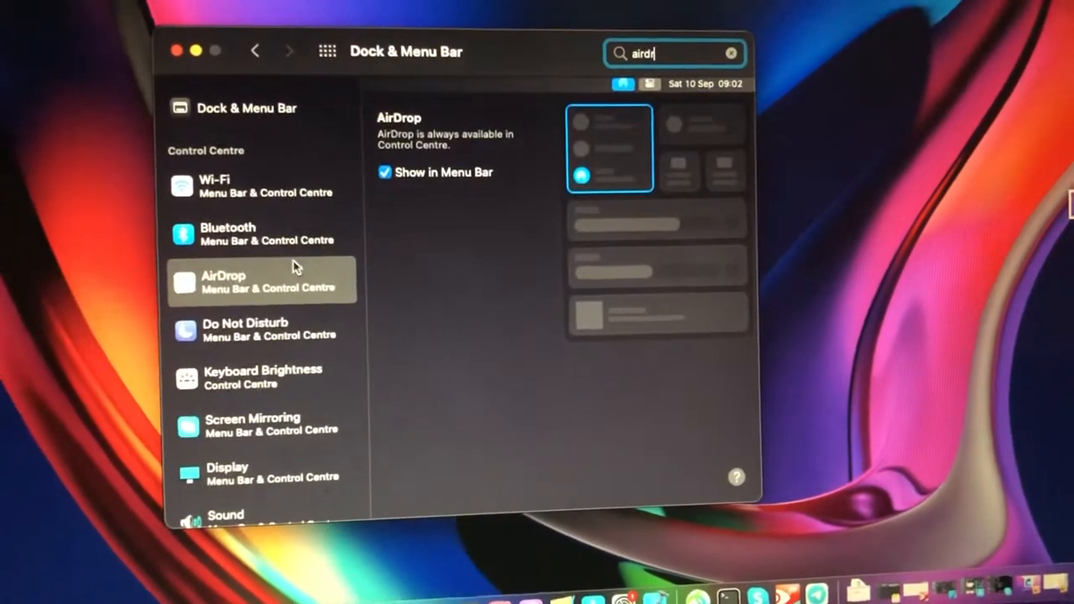